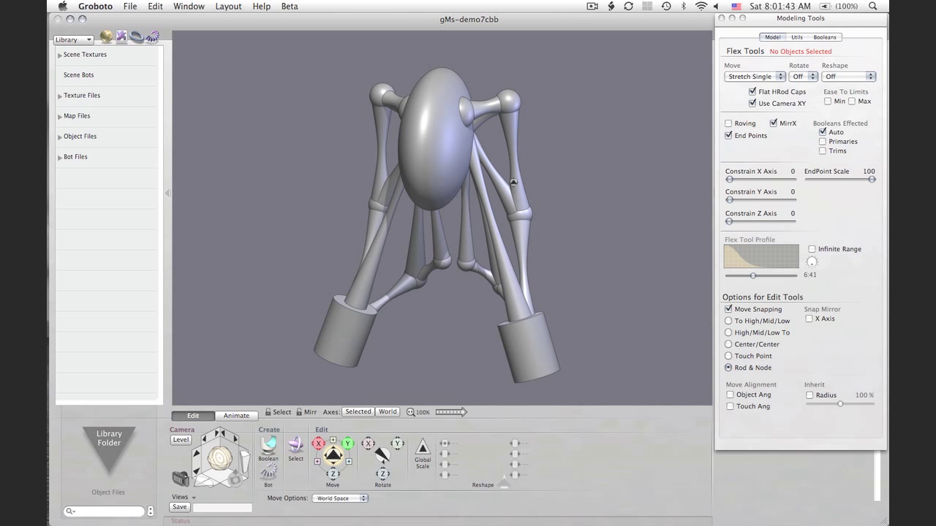
Step: Select the upper bone of the right front leg in the viewport for flex editing
left_click(513, 182)
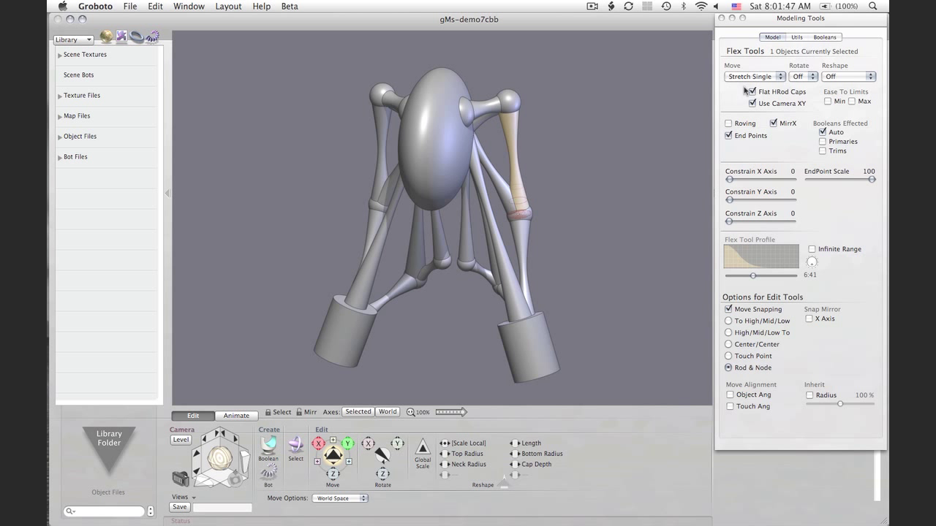
left_click(749, 91)
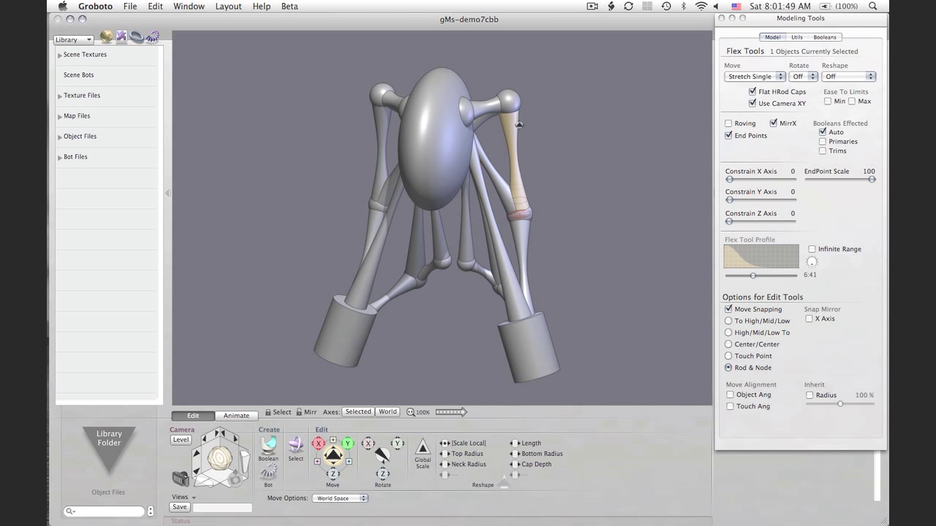
left_click_drag(519, 125, 596, 158)
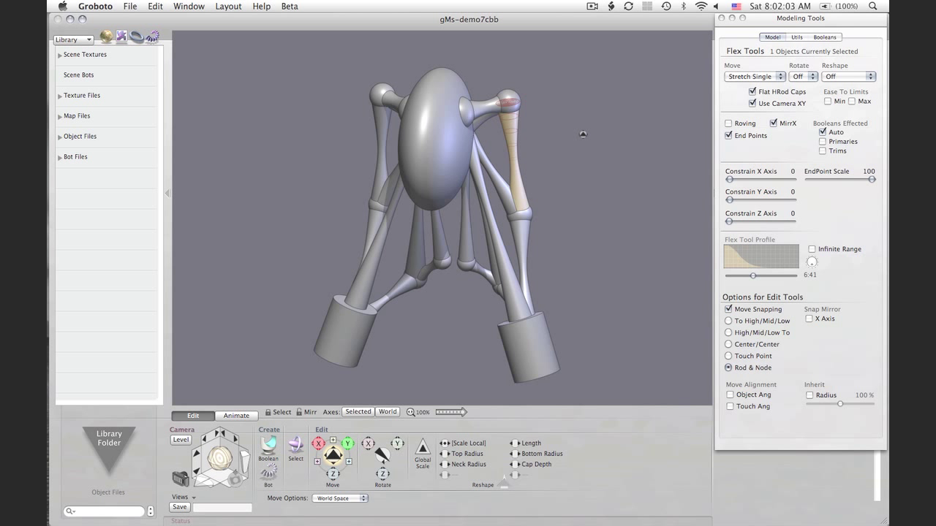
Step: Make flexing pull objects and reshape radius only, then undo the test flex
left_click(753, 76)
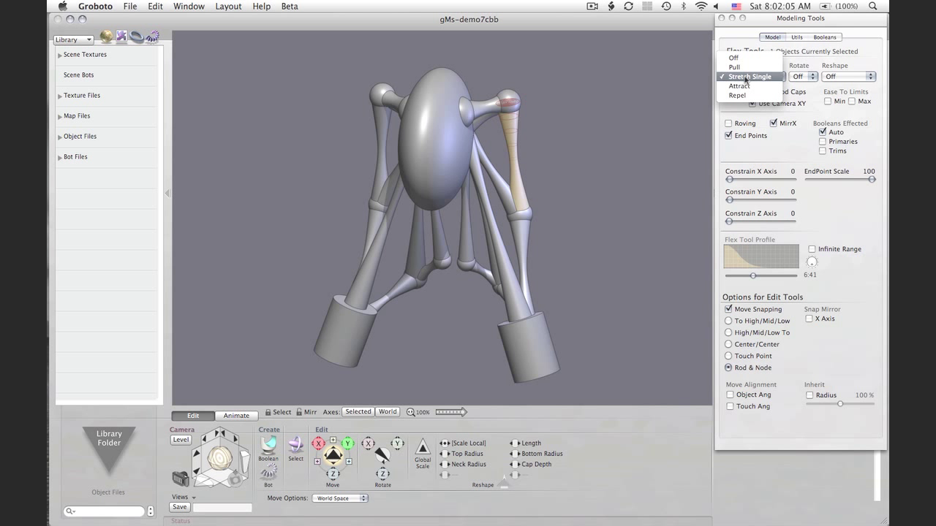
left_click(734, 67)
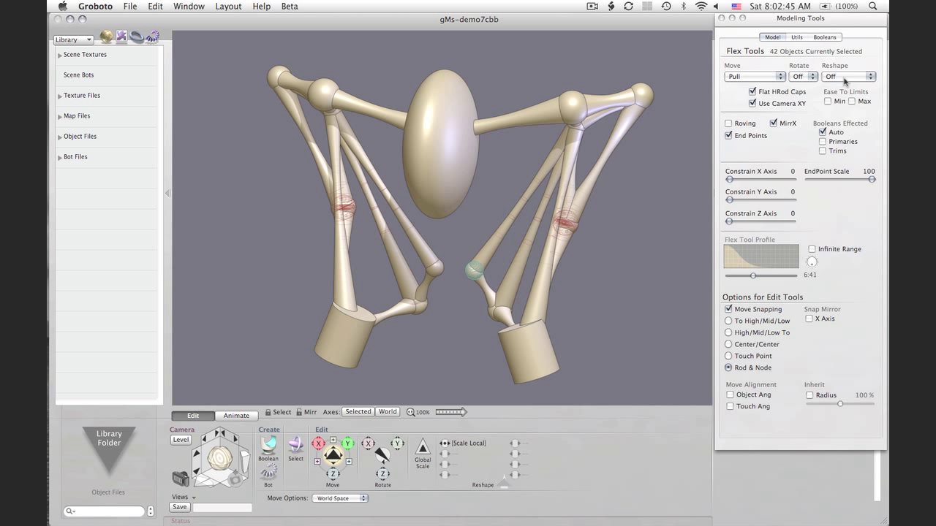
left_click(848, 76)
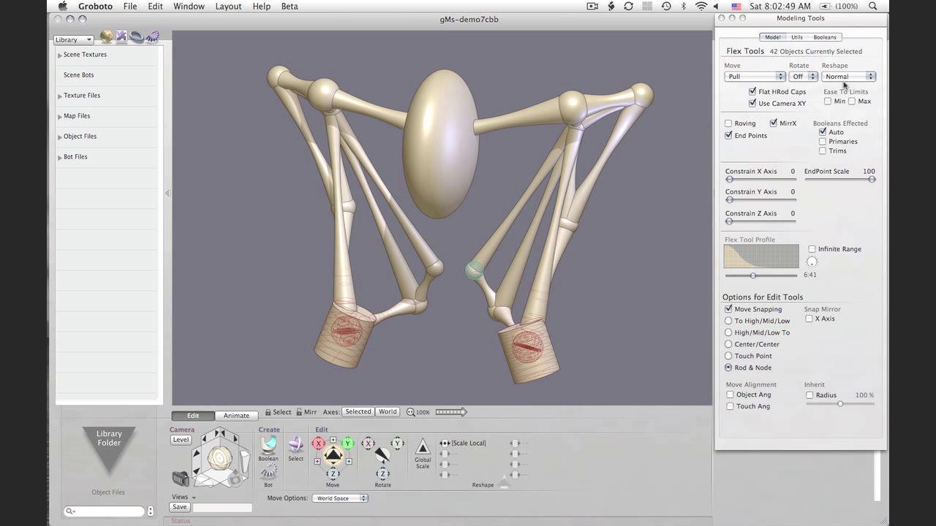
left_click(848, 76)
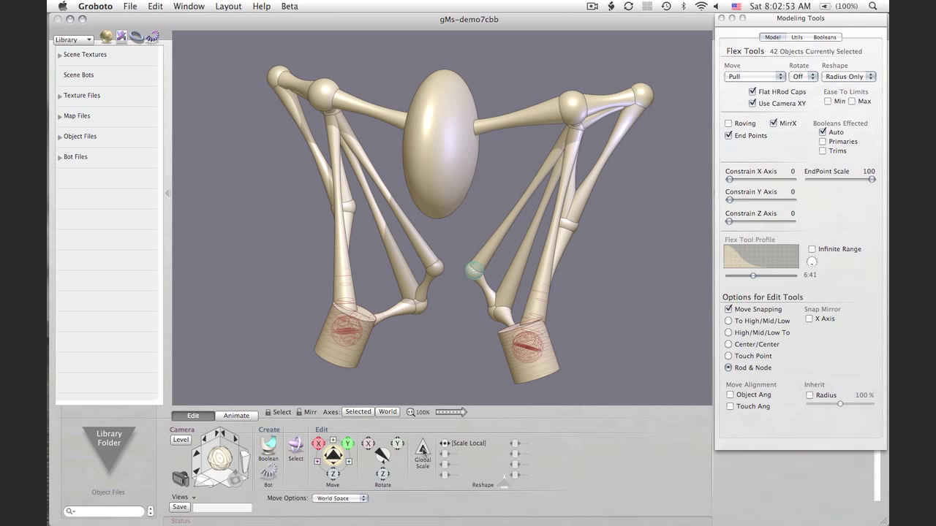
mouse_move(422, 453)
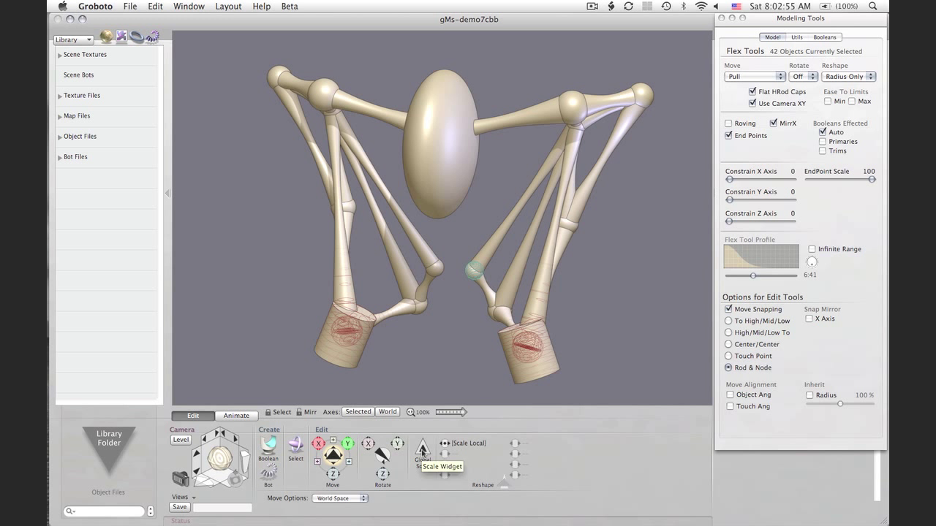
left_click(423, 453)
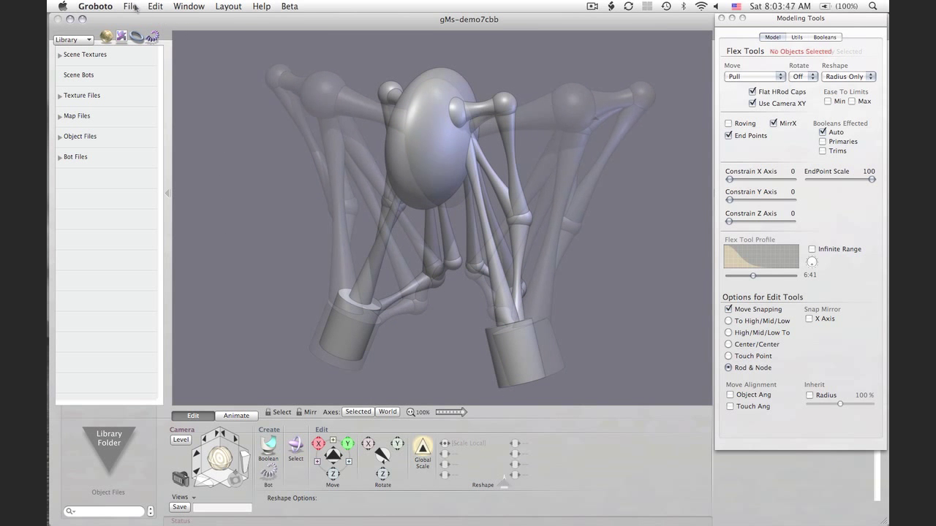
Step: Bring up the Export output settings from the File menu
left_click(130, 6)
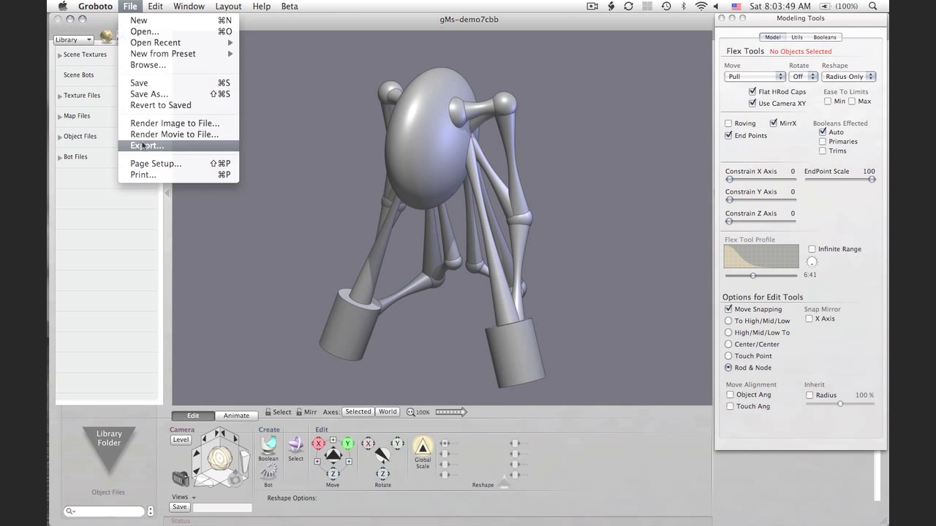
left_click(147, 147)
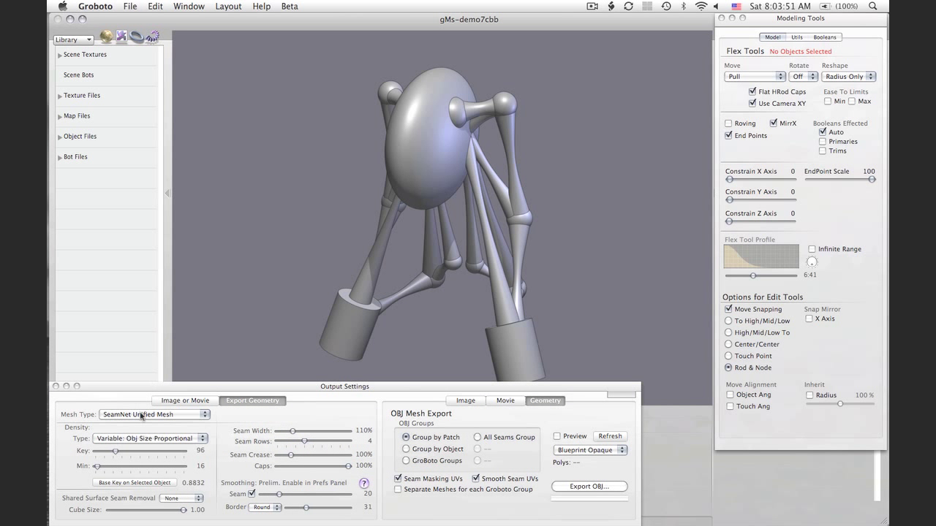
mouse_move(133, 471)
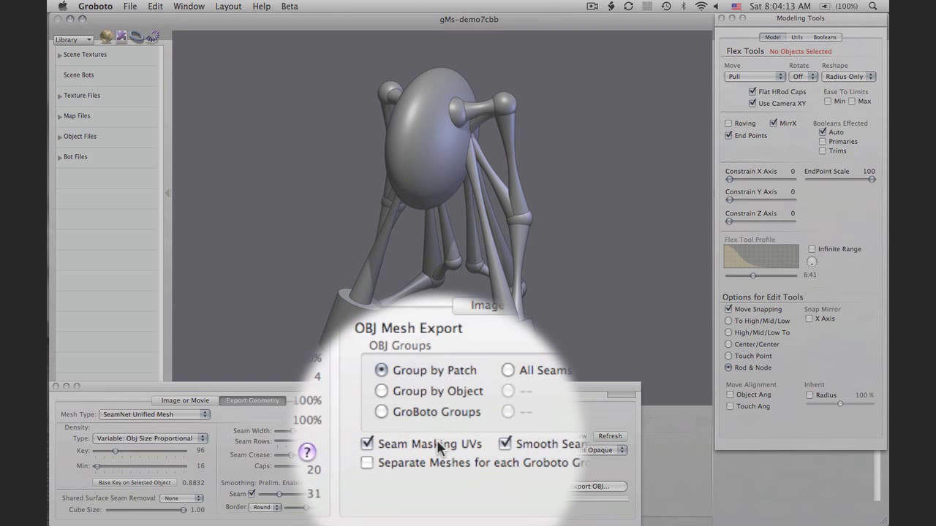
mouse_move(436, 441)
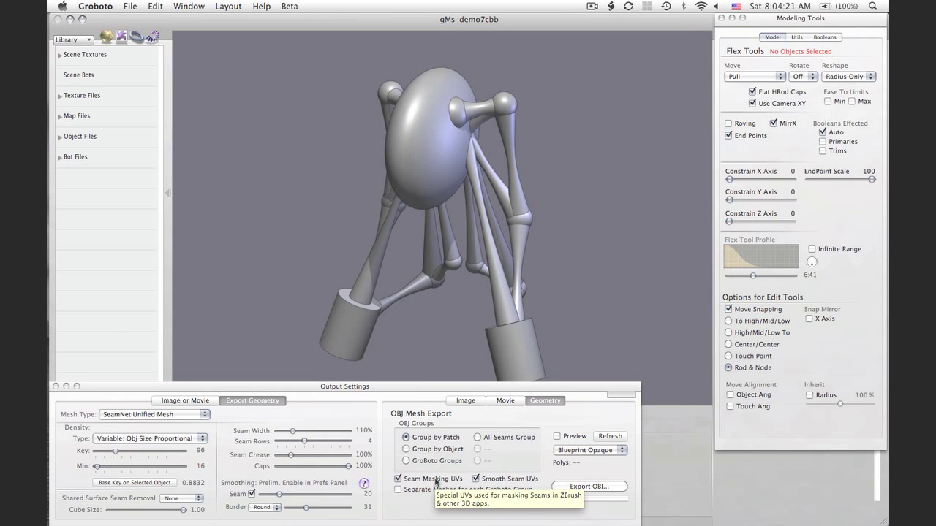
mouse_move(563, 397)
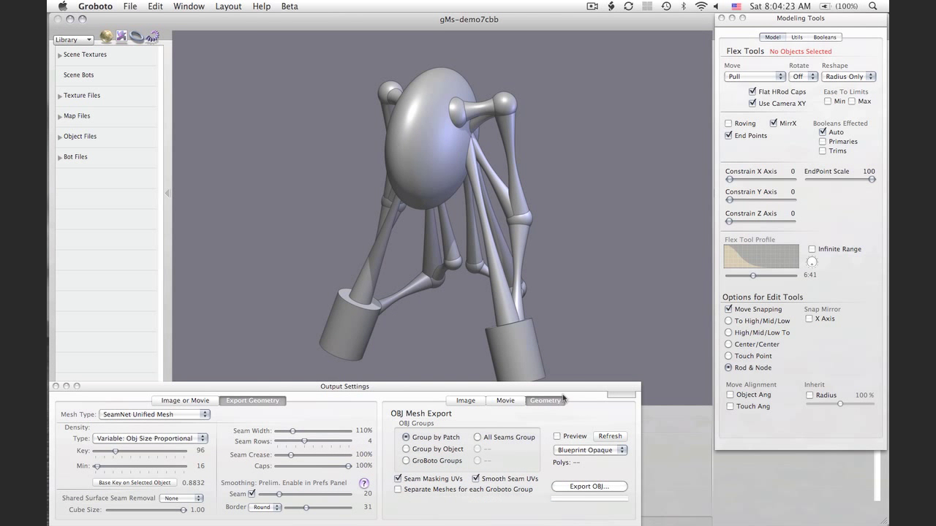
Step: Enable the export mesh preview showing the creature's polygon count
left_click_drag(345, 386, 354, 375)
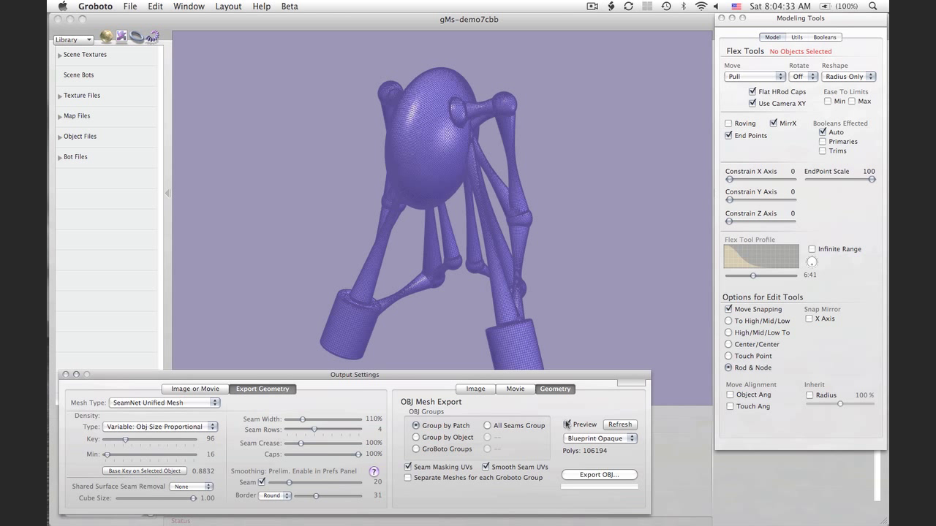
mouse_move(421, 380)
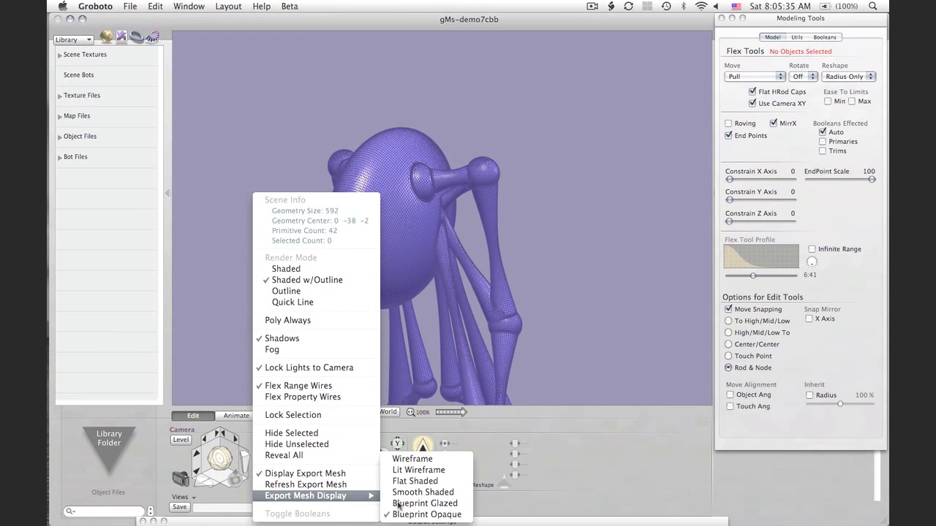
Step: Switch the export mesh preview display to Smooth Shaded
left_click(424, 491)
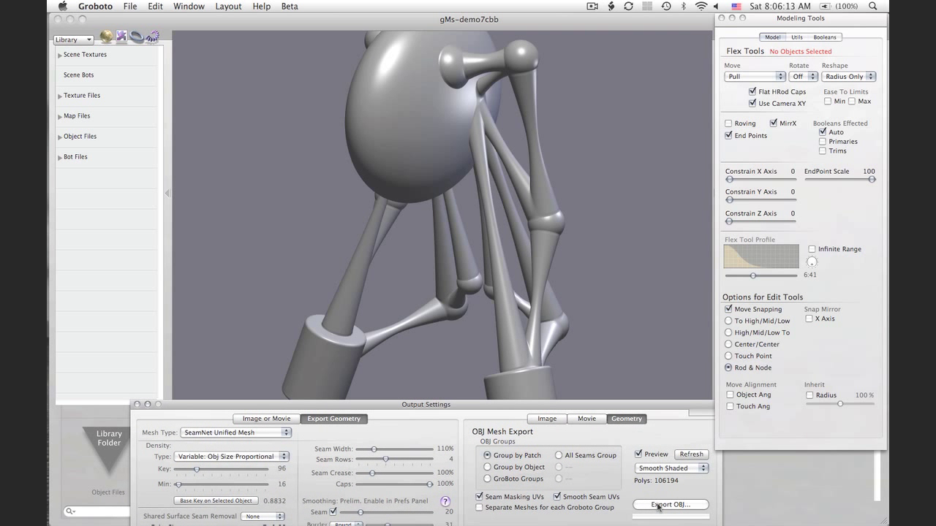
Step: Export the creature as an OBJ file saved into the Meshes folder
left_click(670, 504)
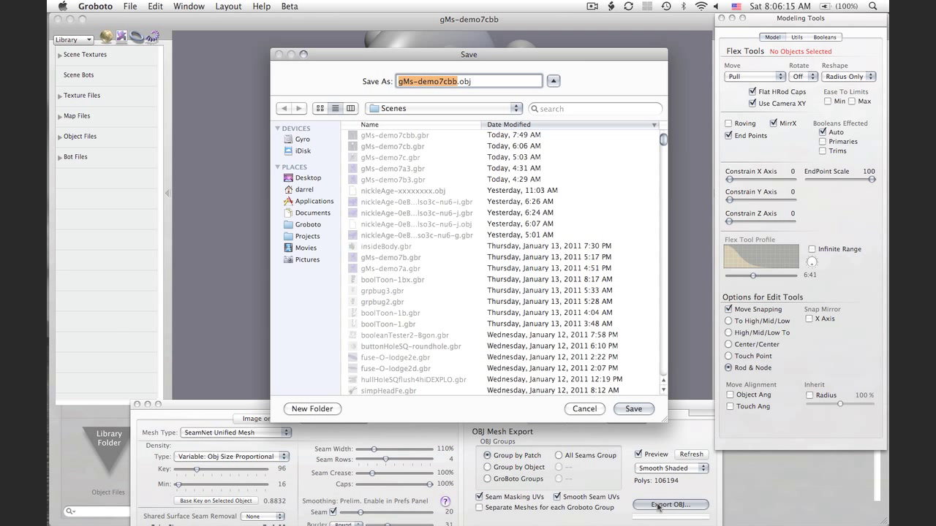
mouse_move(495, 212)
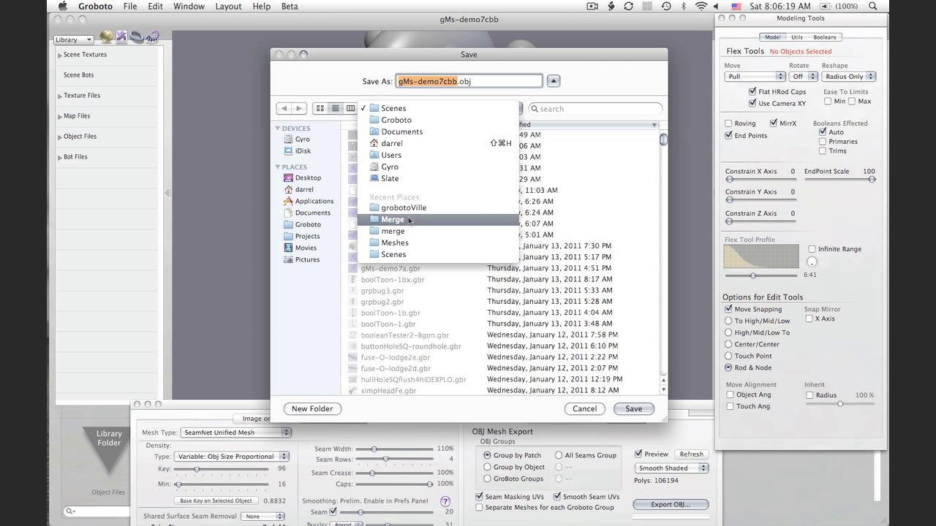
left_click(395, 243)
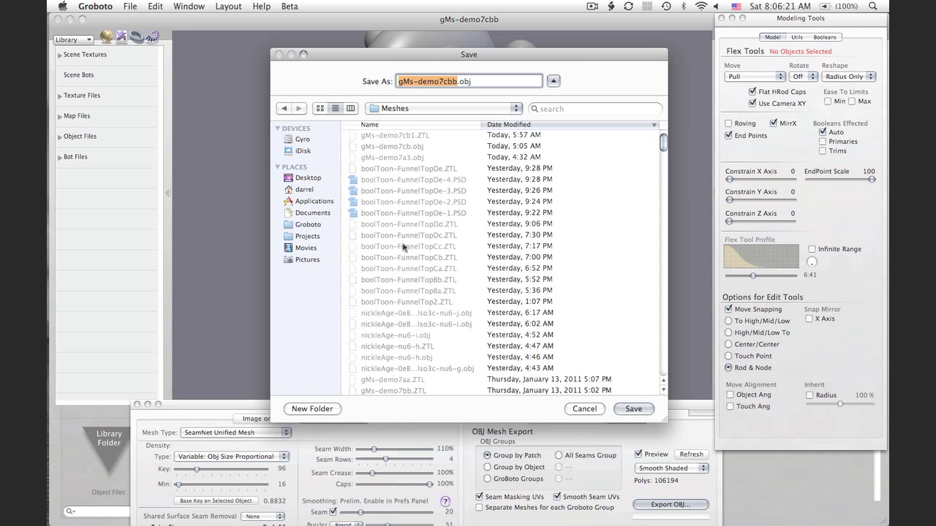
left_click(632, 410)
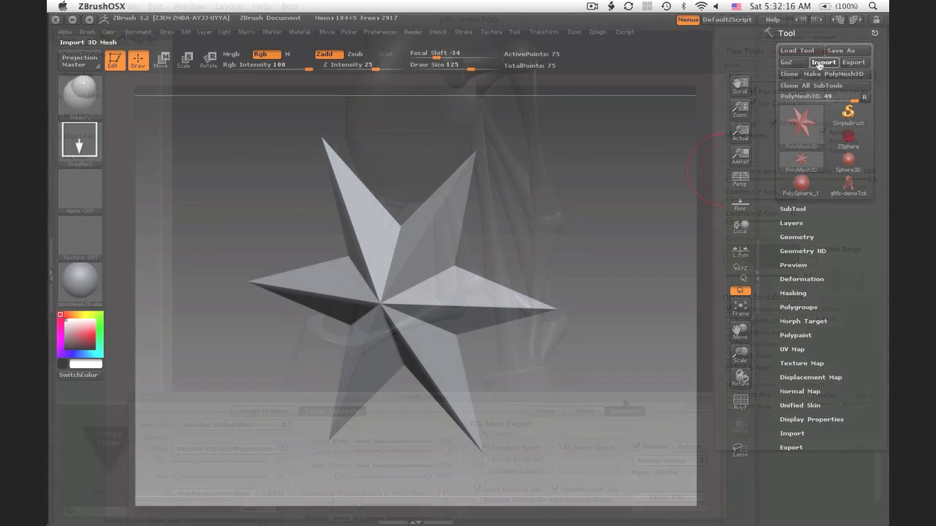
Step: Import the creature OBJ from the Meshes folder as the active ZBrush tool
left_click(823, 61)
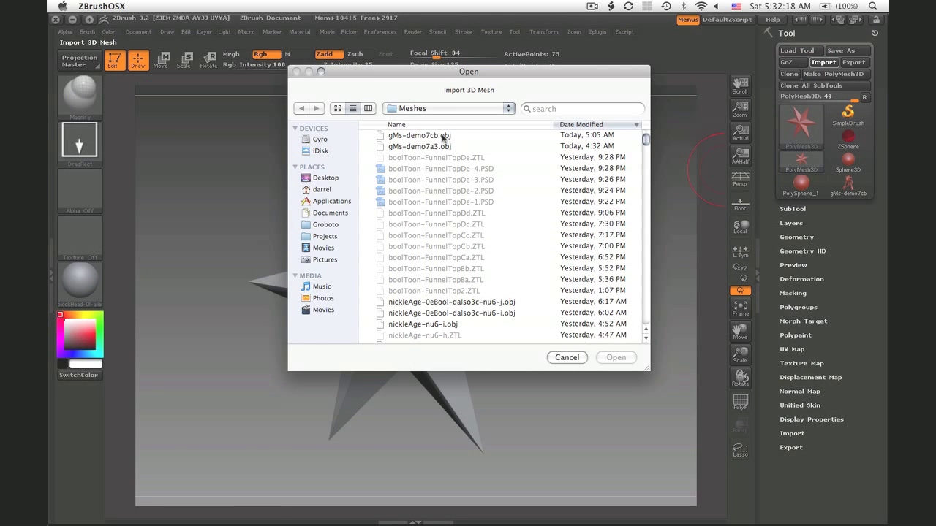
double_click(419, 135)
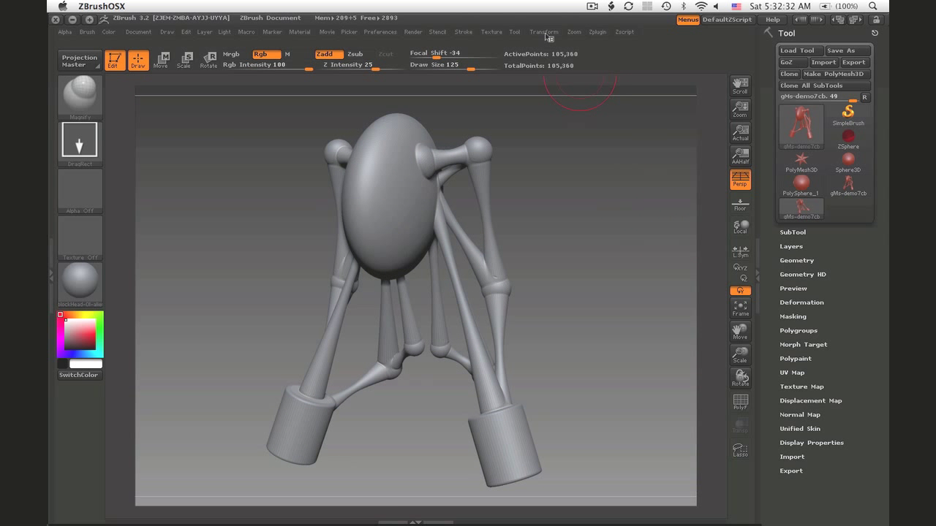
left_click(544, 33)
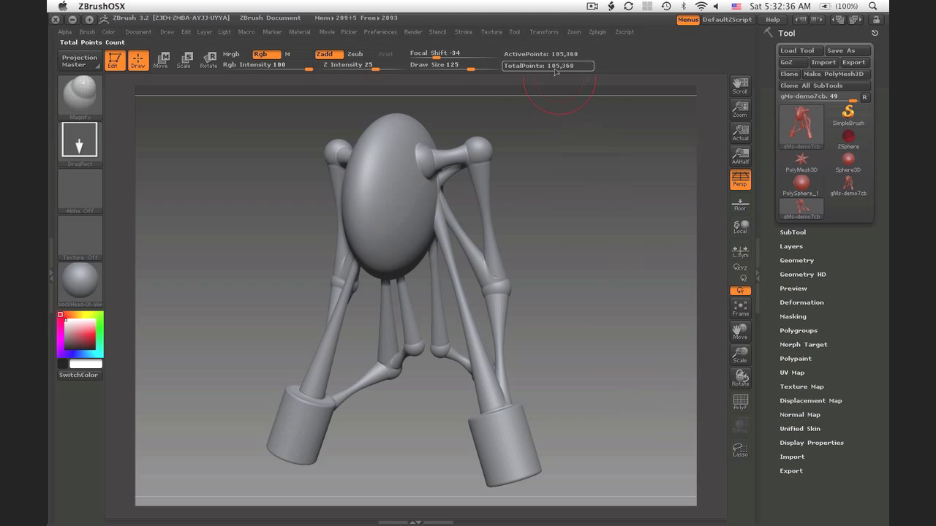
left_click(543, 32)
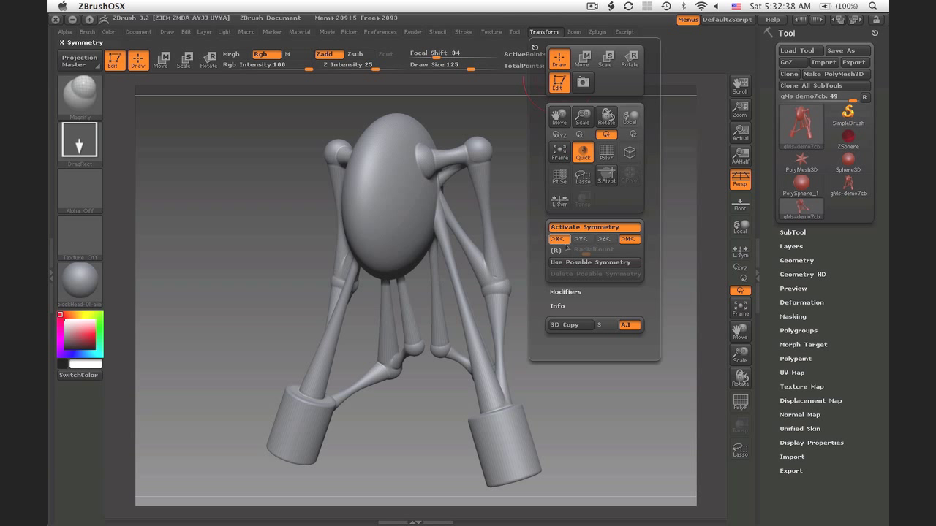
left_click(627, 445)
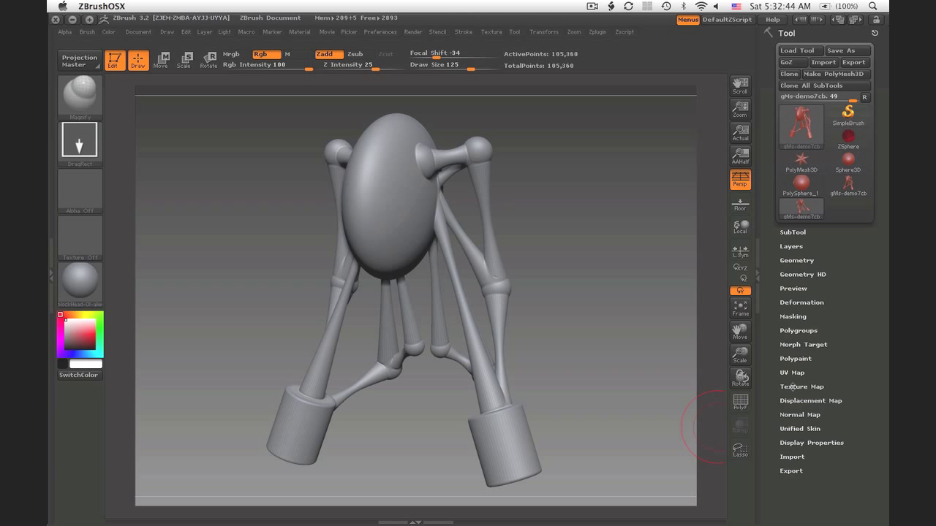
Step: Compare startup textures and assign the plain light gradient as the texture map
left_click(801, 385)
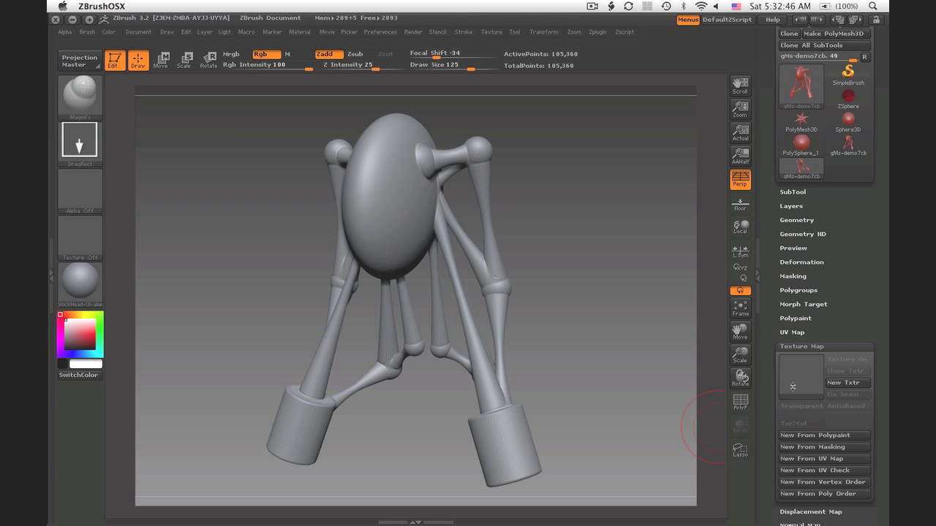
mouse_move(801, 386)
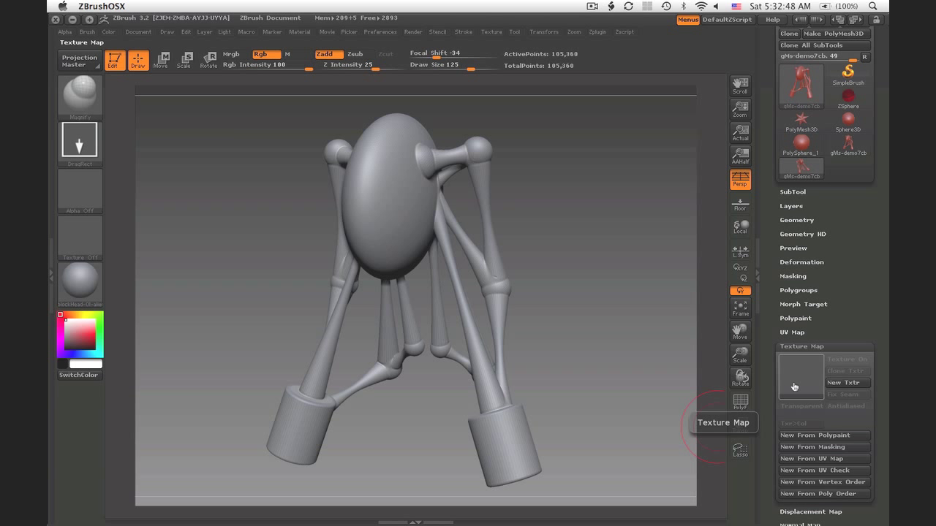
left_click(800, 375)
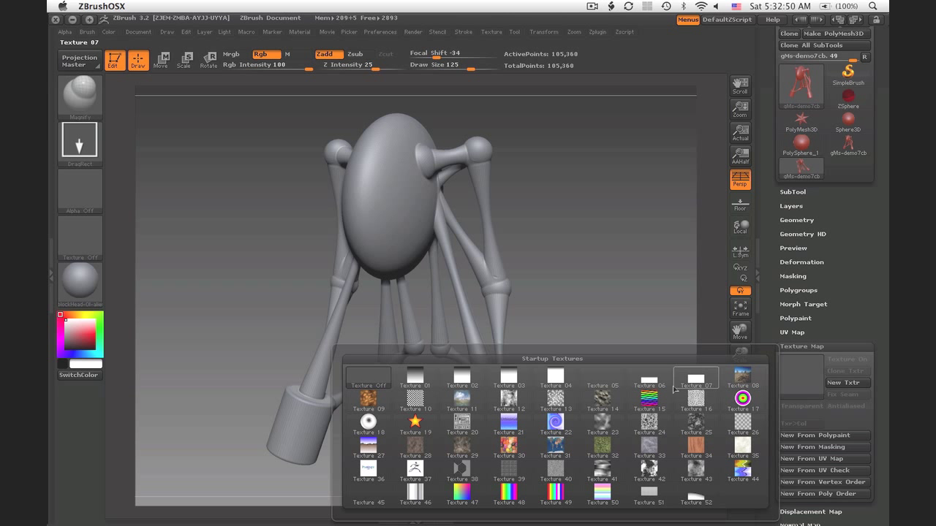
mouse_move(555, 377)
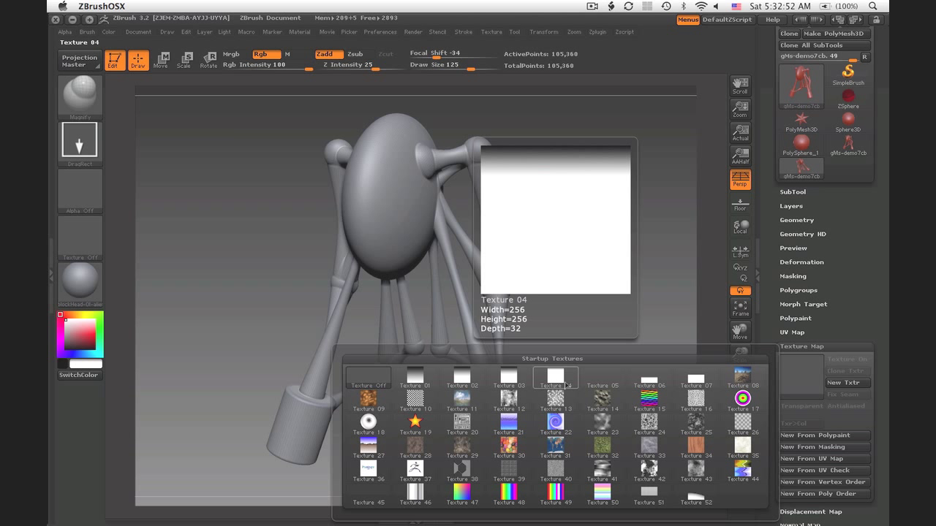
left_click(507, 377)
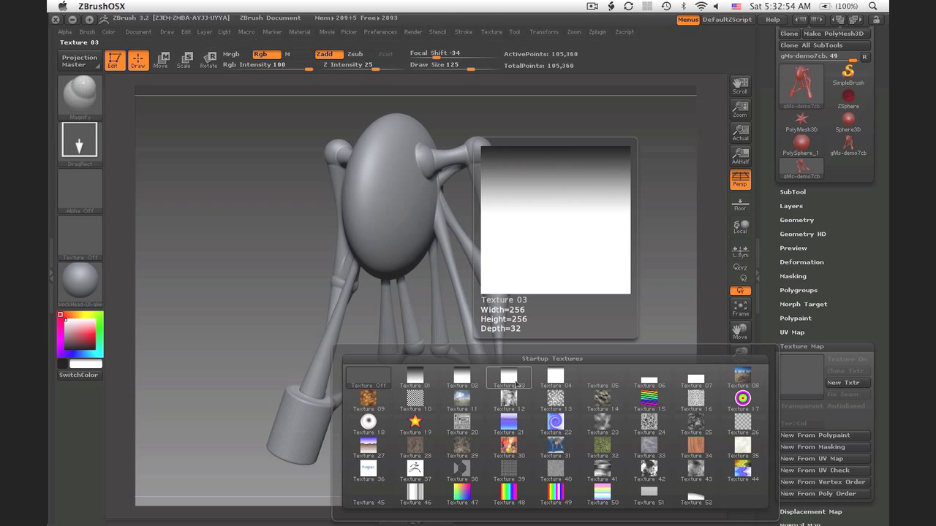
left_click(462, 377)
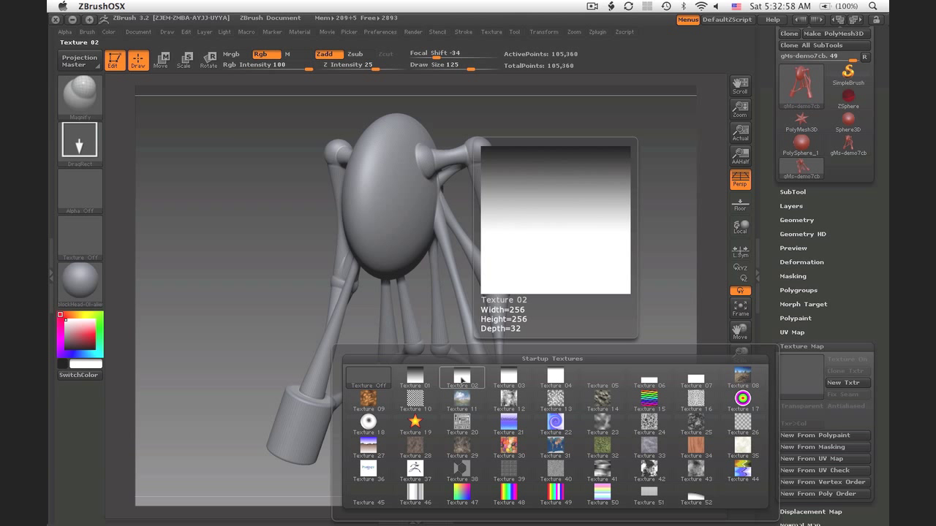
left_click(508, 378)
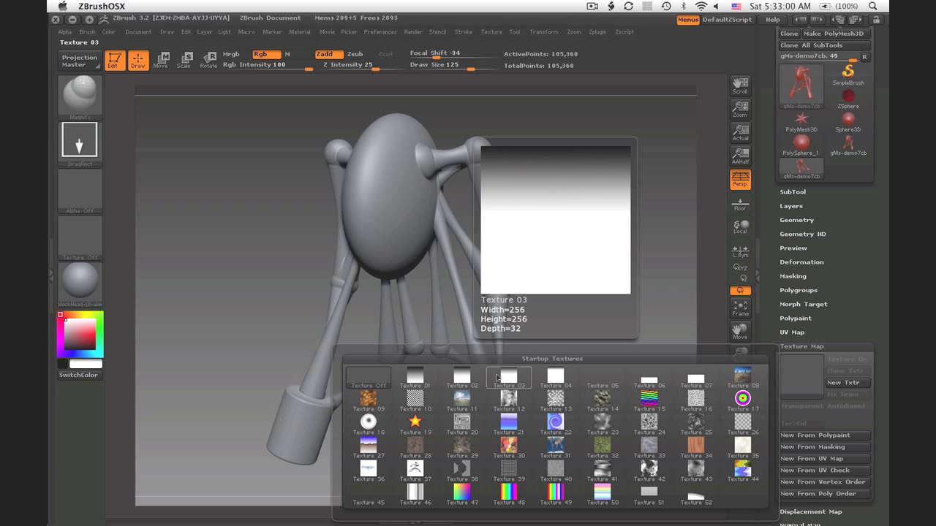
left_click(508, 377)
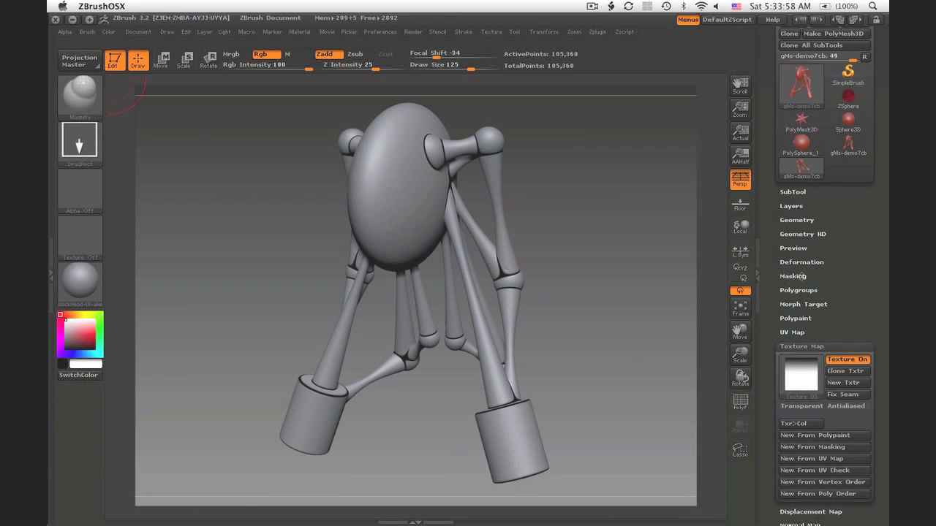
Step: Expand the Masking subpalette for the creature
left_click(792, 275)
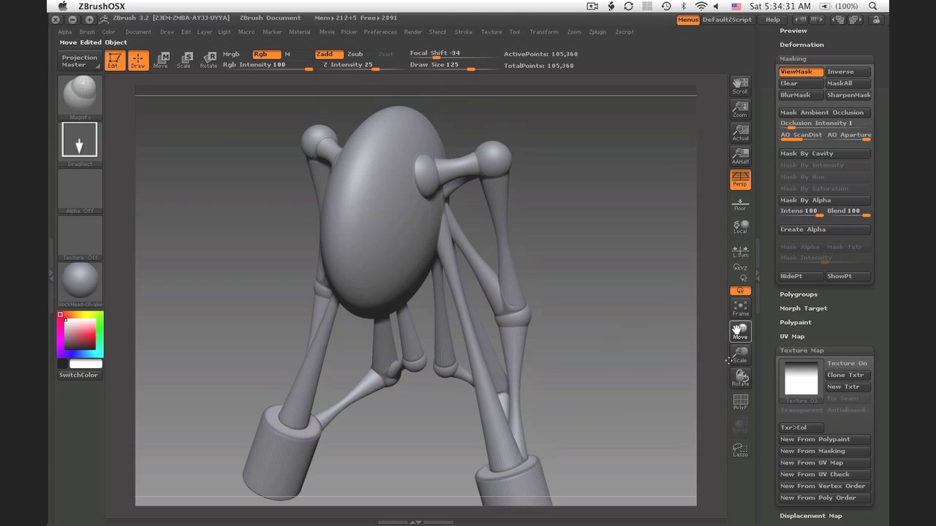
Step: Show the polygon frame and zoom in on a leg's ball joint under the body
left_click(79, 95)
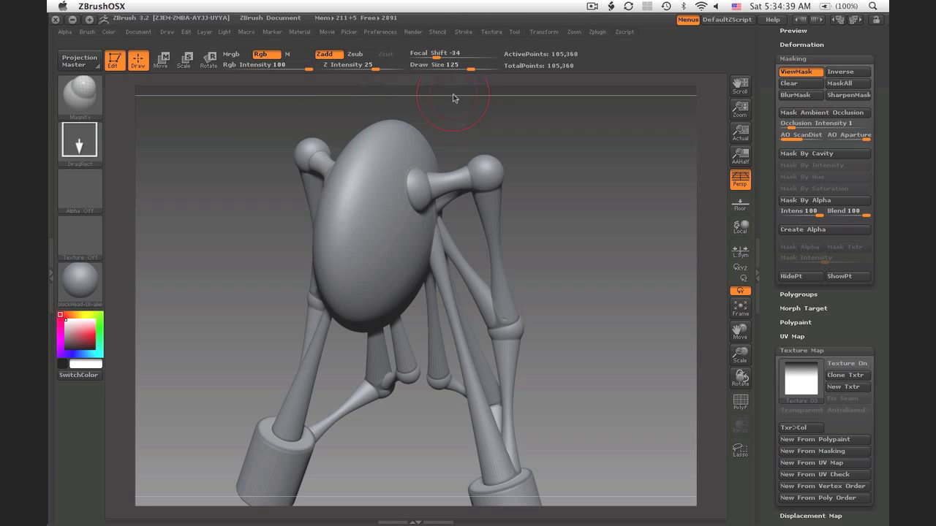
left_click_drag(453, 98, 486, 197)
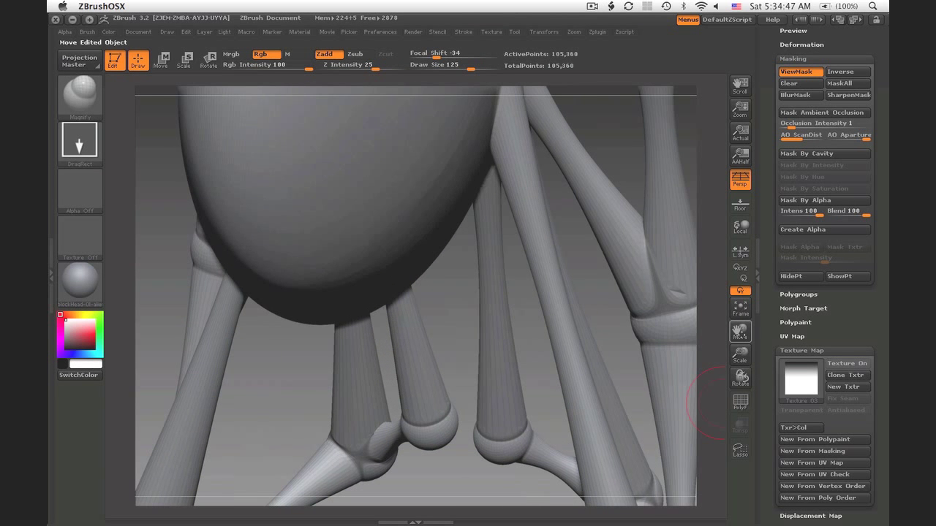
left_click(739, 227)
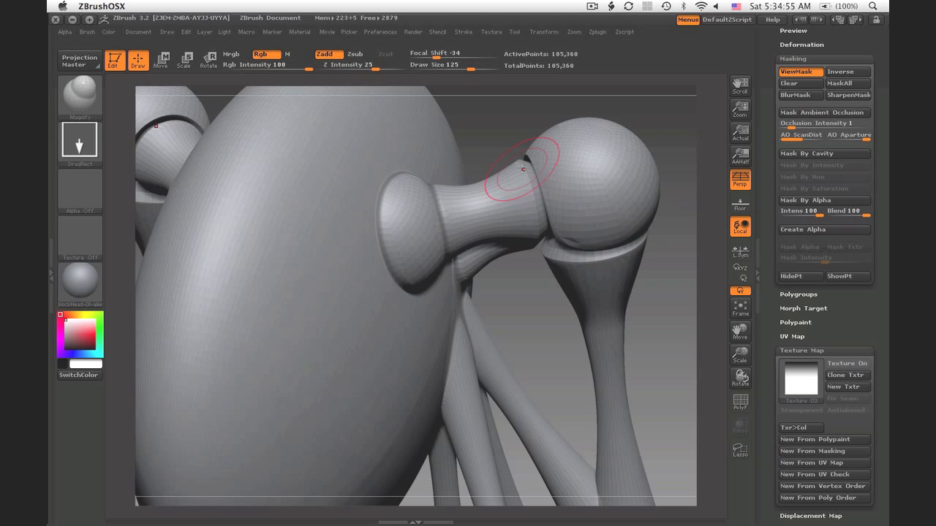
mouse_move(719, 302)
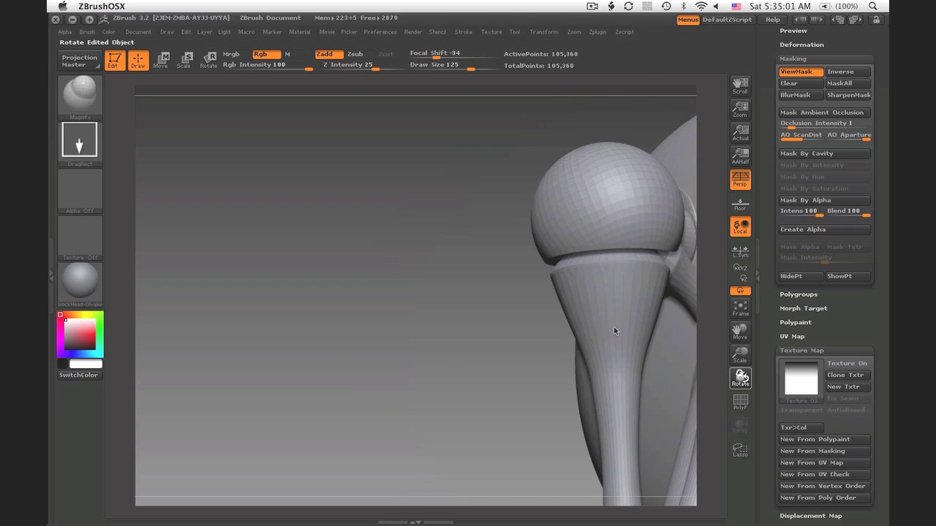
Step: Orbit around the ball joint atop the front leg to expose the masked seam beneath it
left_click_drag(614, 331, 553, 348)
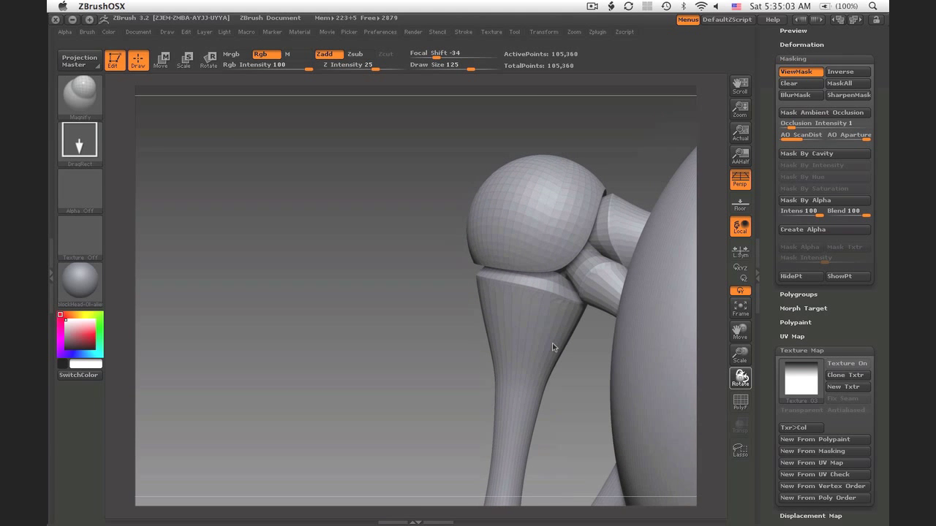
left_click_drag(552, 348, 561, 336)
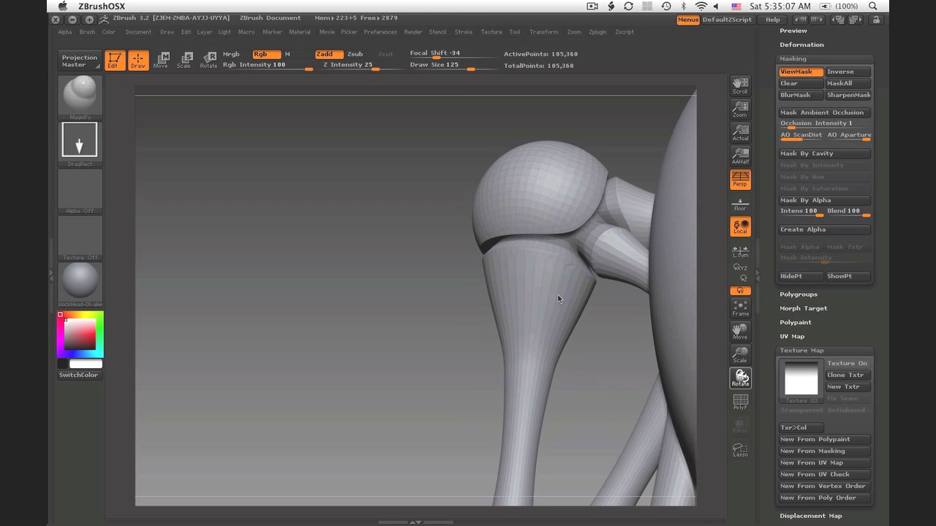
left_click_drag(559, 298, 592, 307)
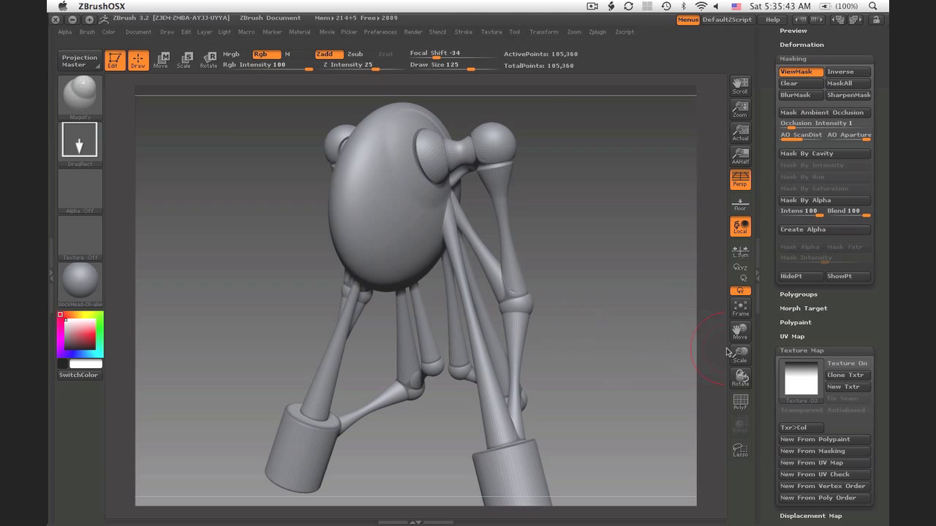
left_click_drag(728, 351, 553, 342)
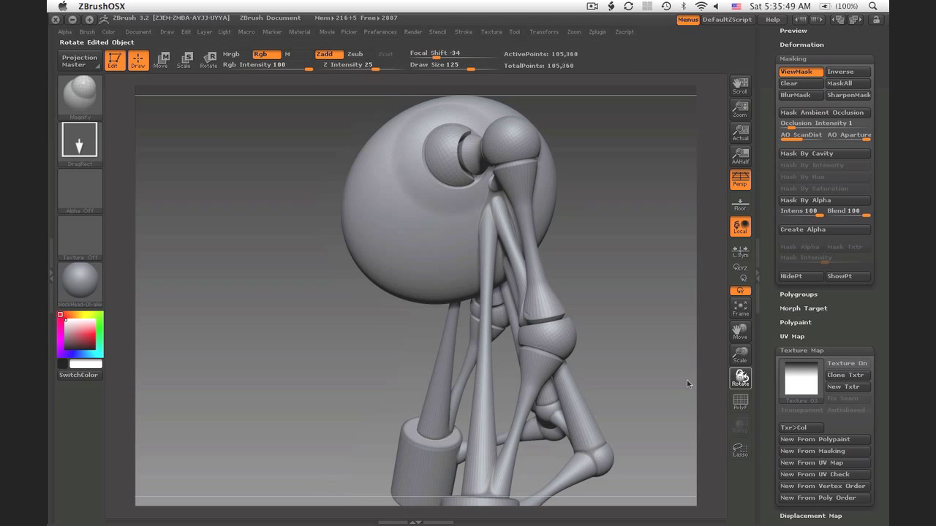
left_click_drag(687, 383, 705, 395)
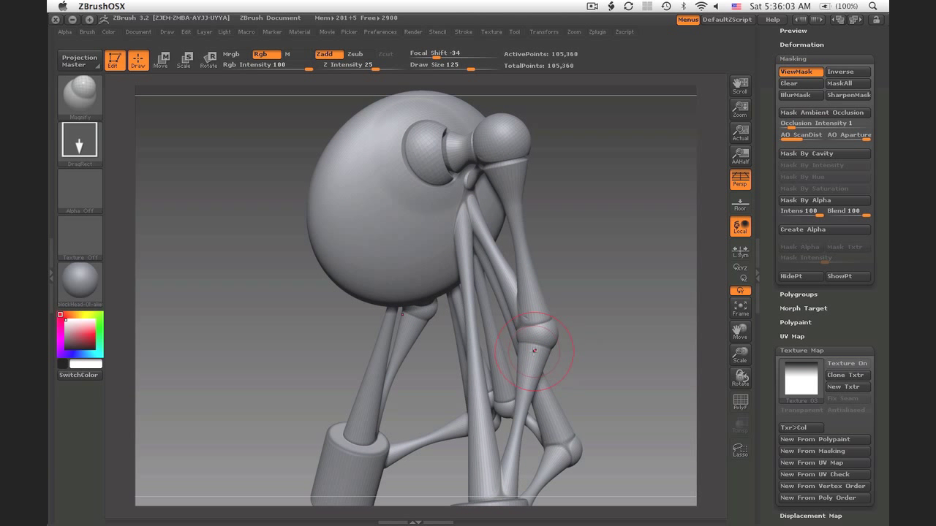
Step: Stroke along the lower leg joint seam to form the knee, then check the legs from a new angle
left_click_drag(534, 351, 739, 380)
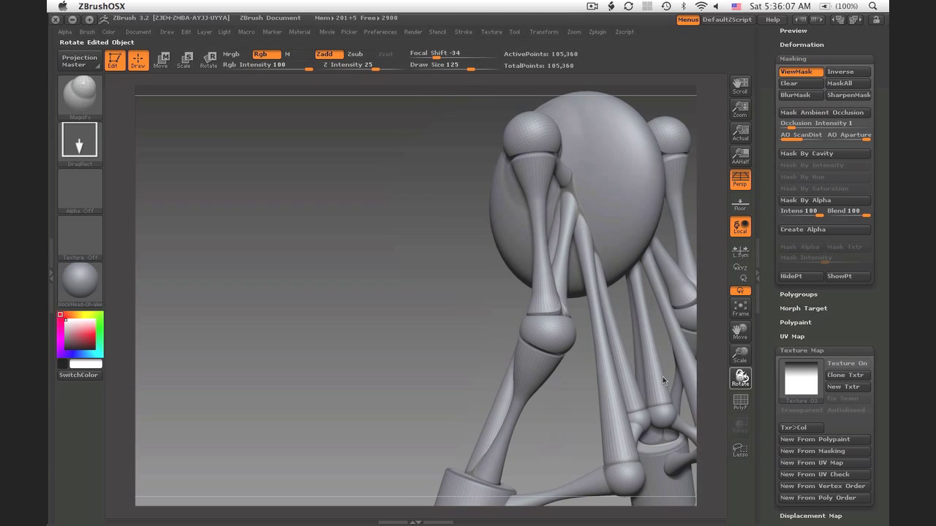
left_click_drag(664, 380, 681, 408)
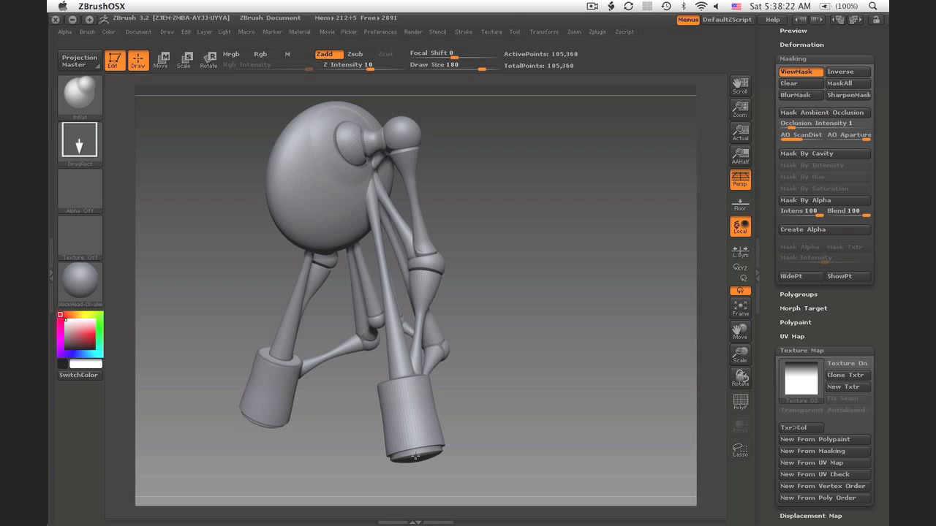
mouse_move(623, 430)
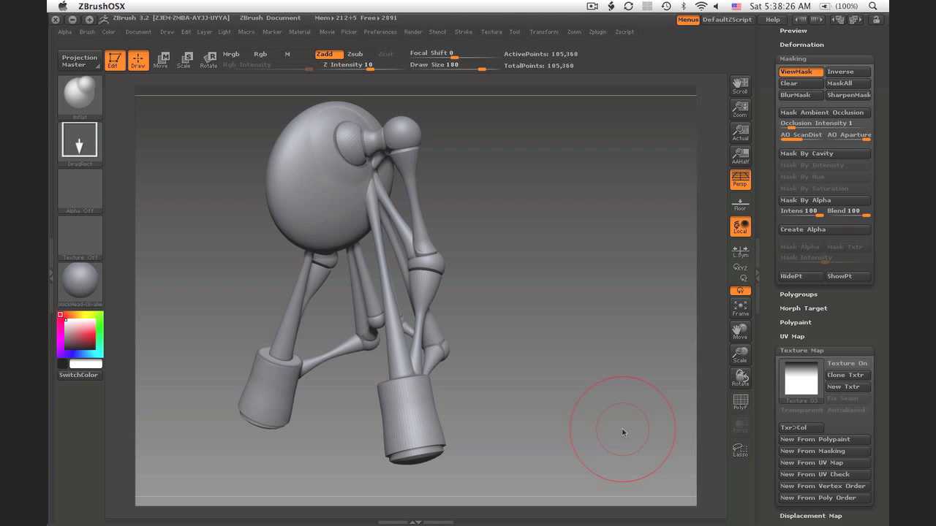
mouse_move(655, 432)
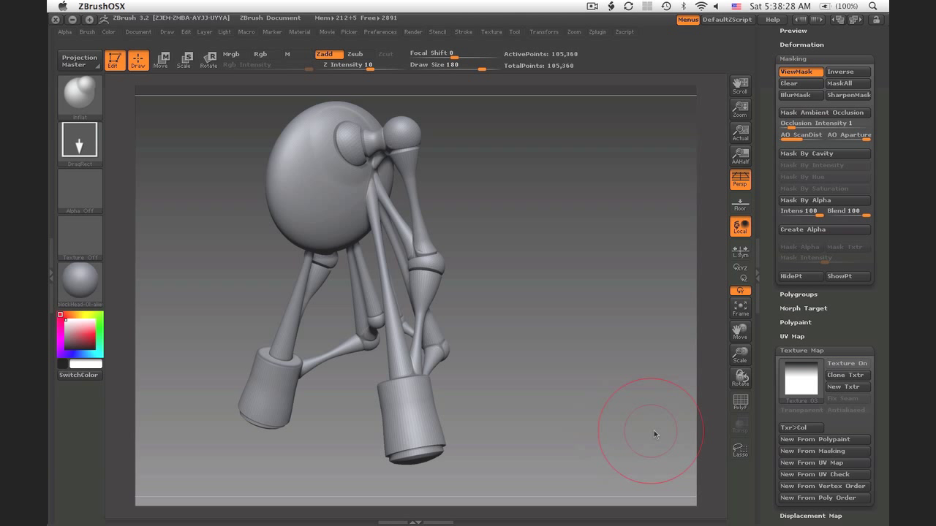
Step: With a larger Draw Size, carve along the knee joint seam just above the foreground foot
left_click_drag(655, 433, 671, 334)
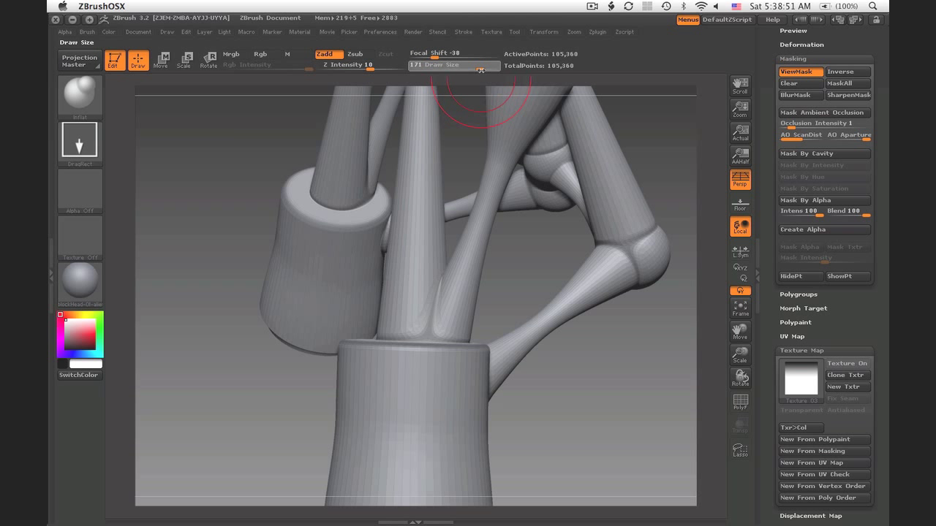
left_click_drag(453, 65, 475, 64)
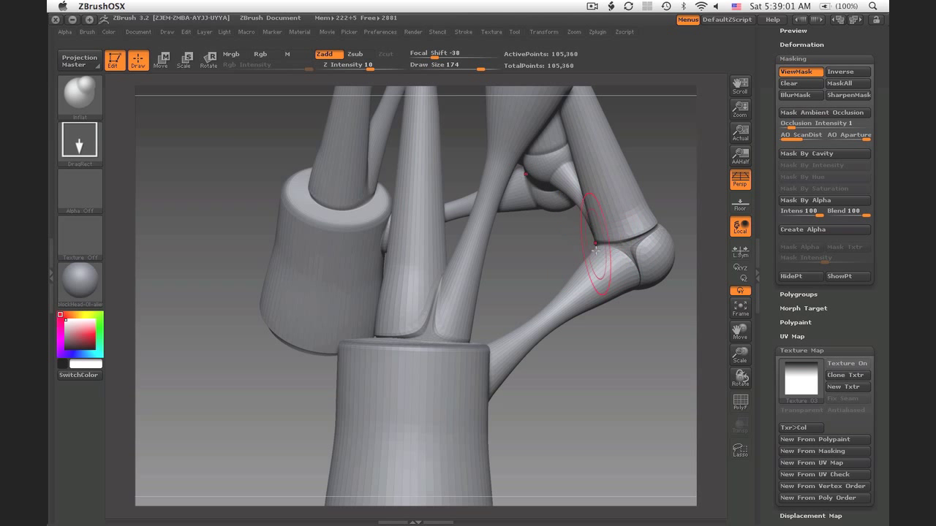
left_click_drag(597, 249, 684, 380)
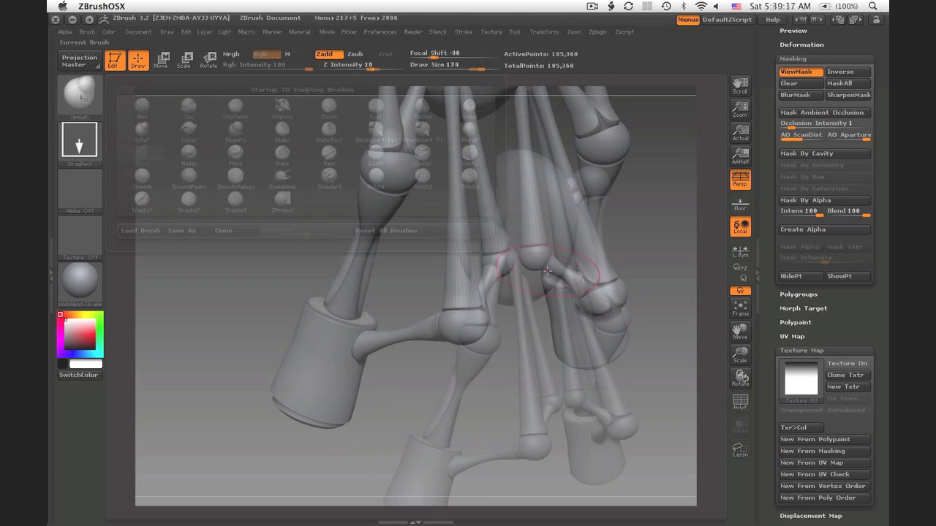
Step: Choose the Magnify brush from the library and turn the creature to face its body
left_click(141, 129)
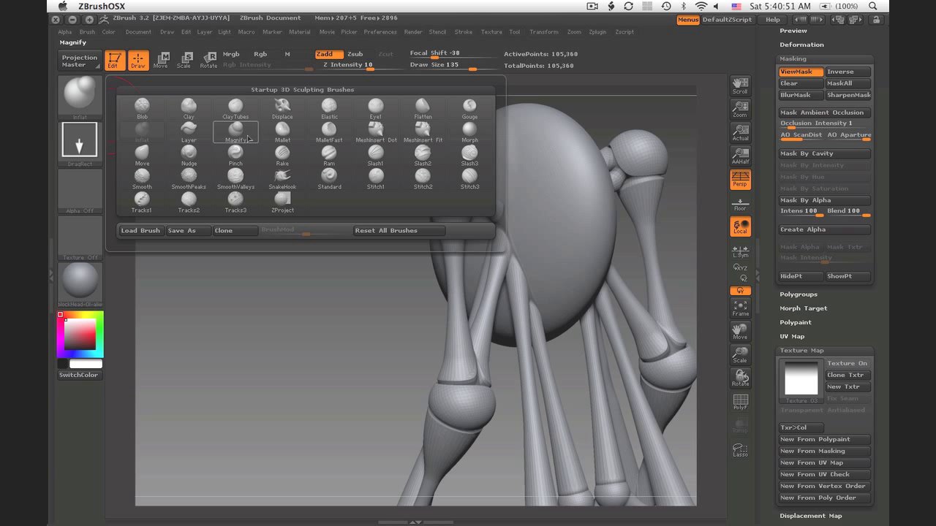
left_click(235, 131)
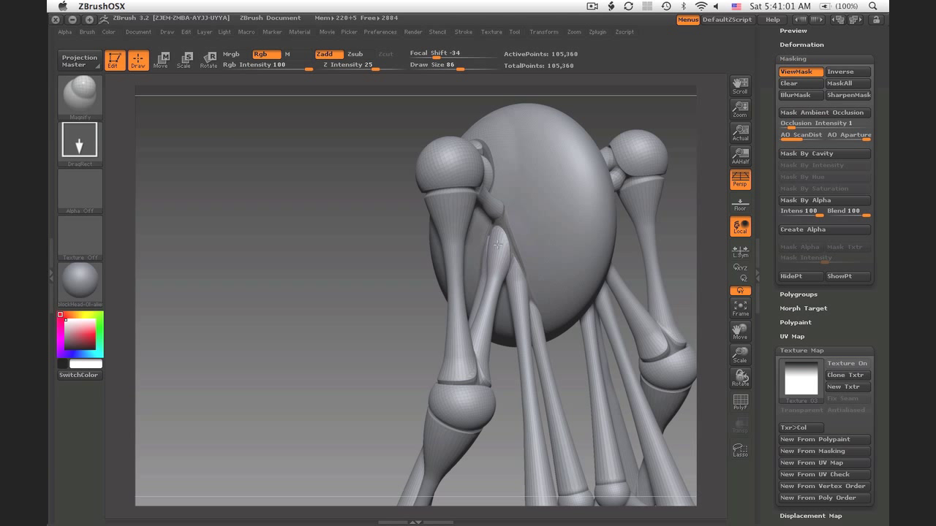
mouse_move(611, 298)
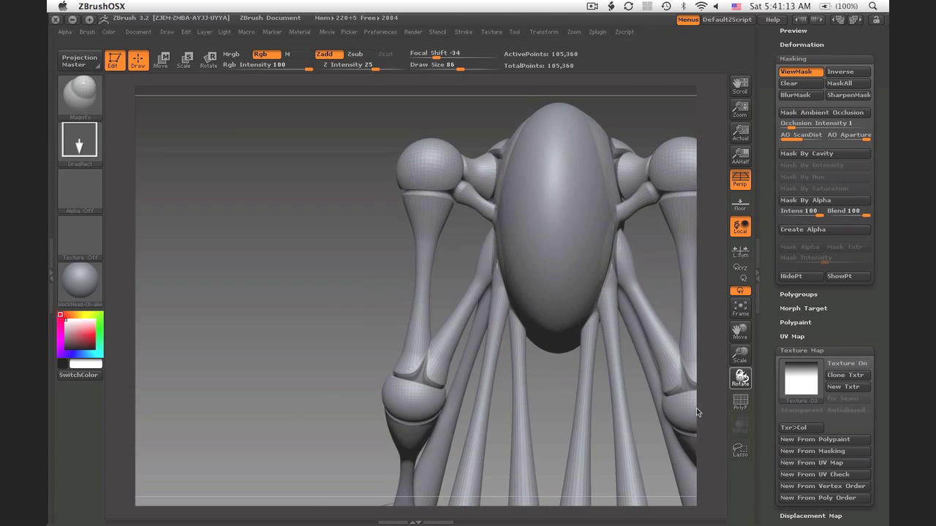
left_click_drag(694, 412, 690, 452)
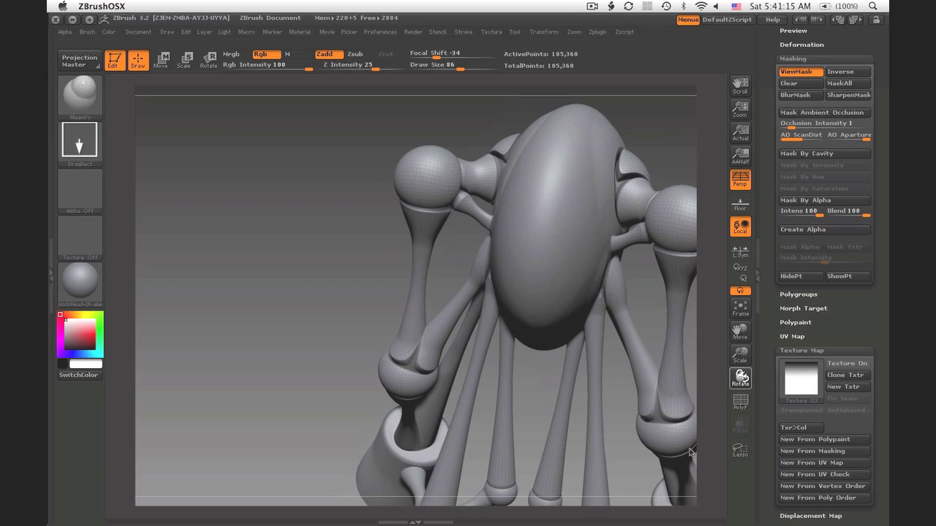
left_click_drag(690, 450, 679, 327)
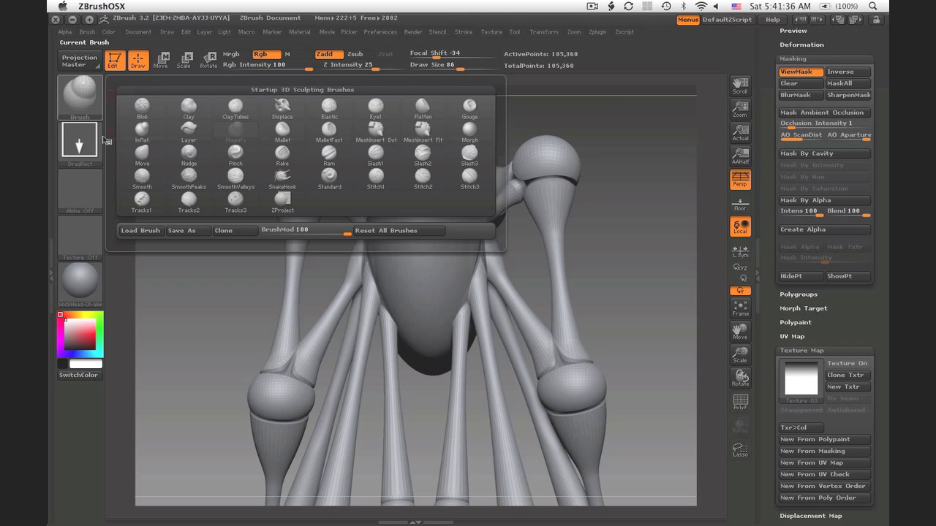
Step: Select another brush from the Startup 3D Sculpting Brushes palette
left_click(189, 199)
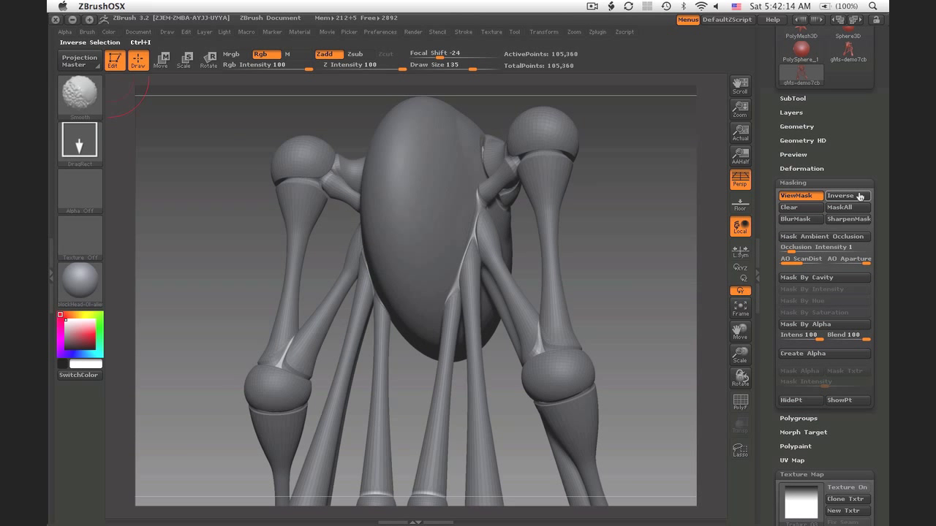
mouse_move(845, 196)
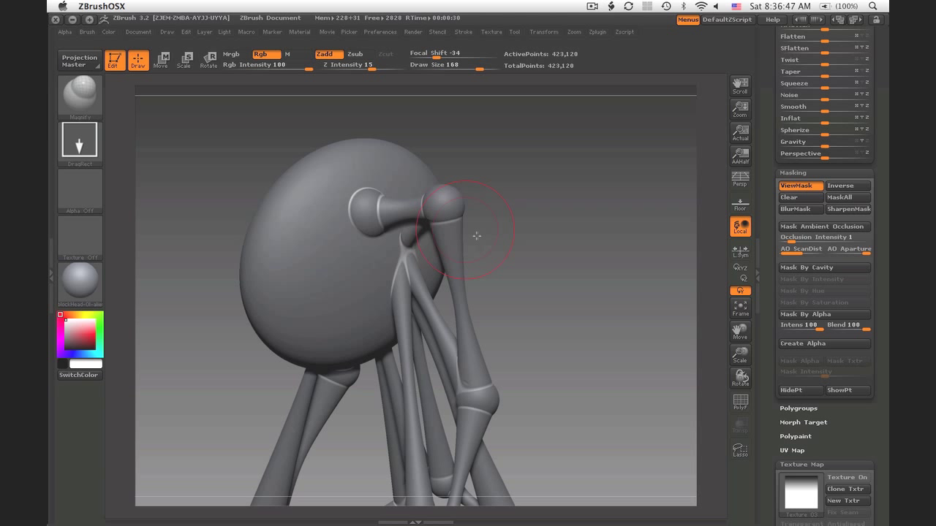
left_click(740, 355)
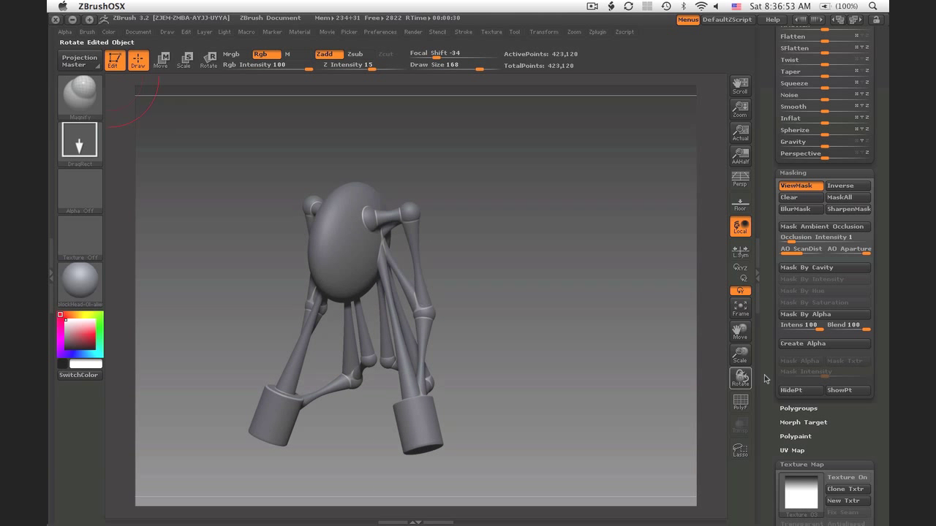
left_click(79, 97)
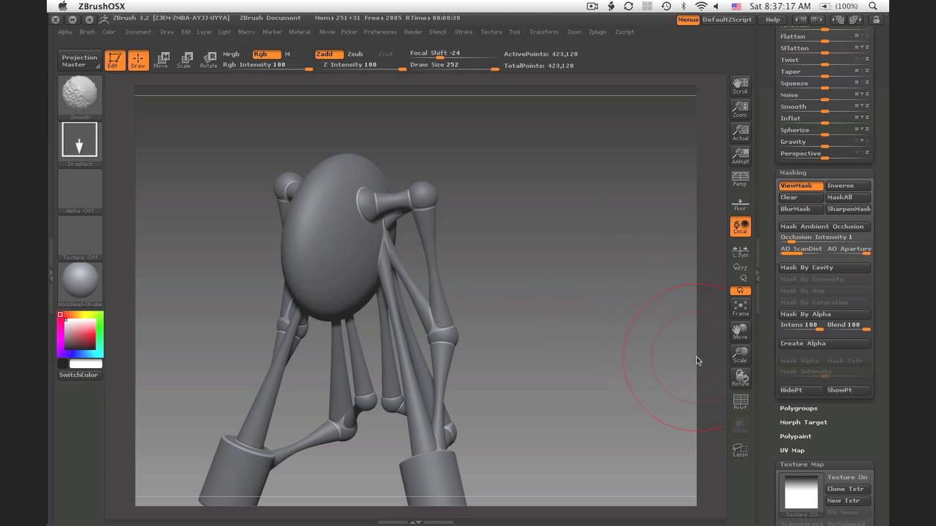
left_click(740, 355)
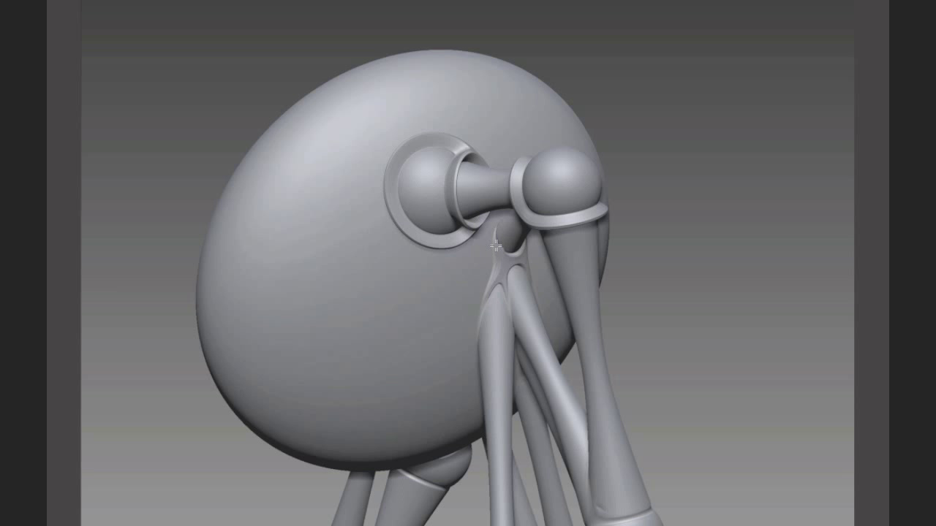
mouse_move(652, 352)
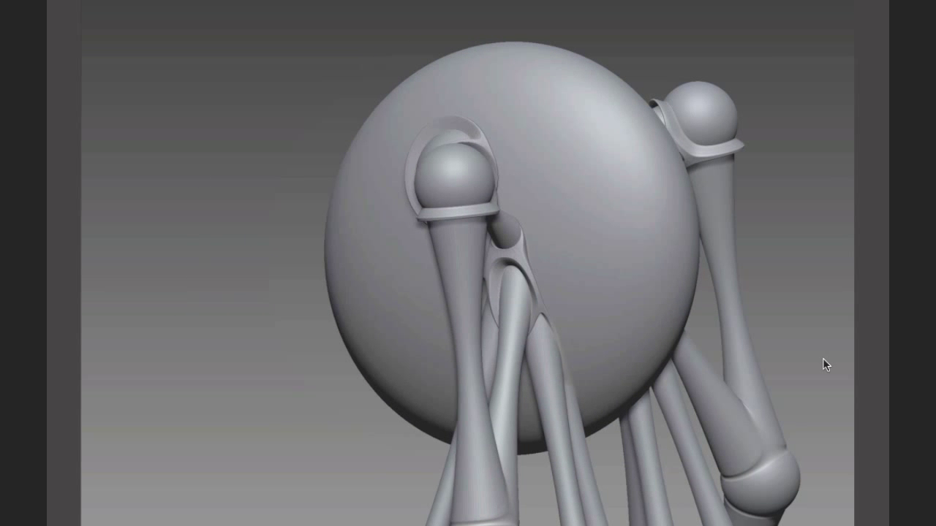
left_click_drag(825, 365, 614, 295)
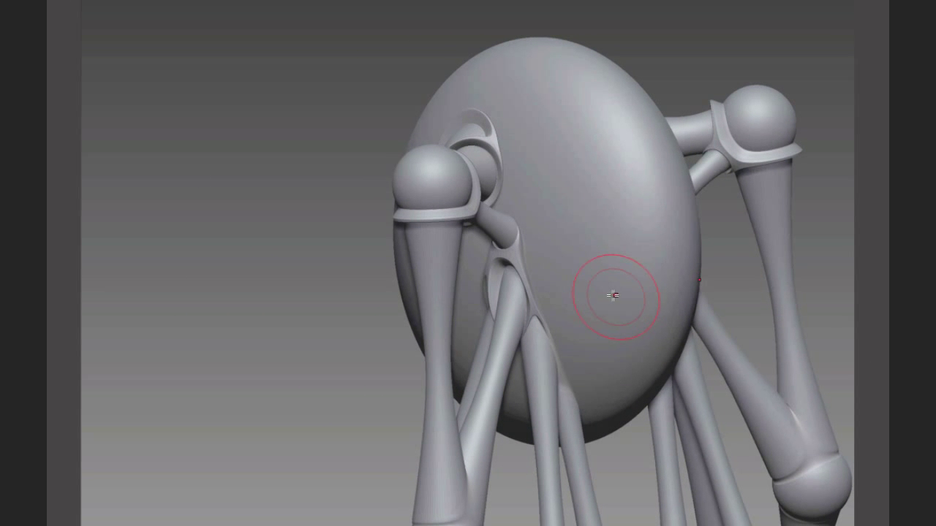